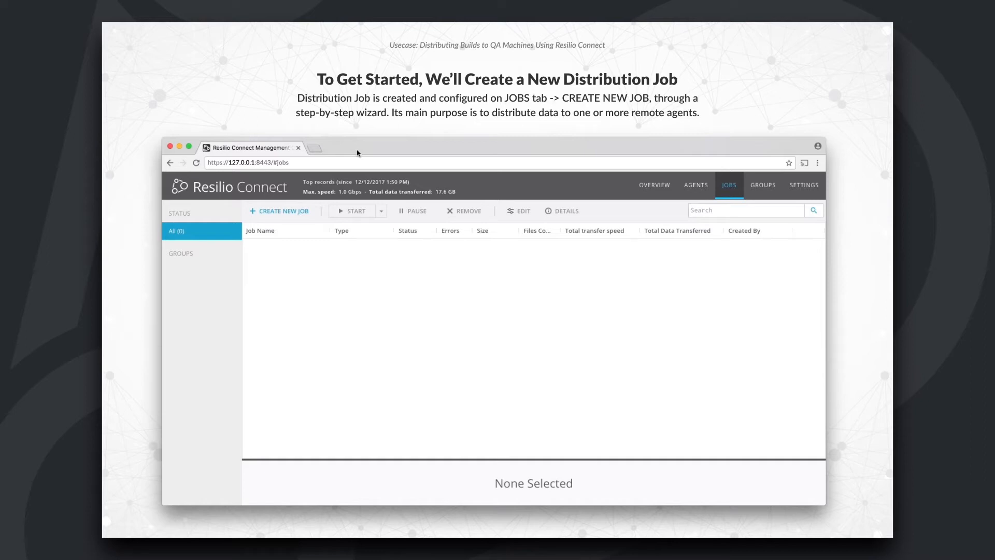
{"action": "mouse_move", "coordinate": [284, 211]}
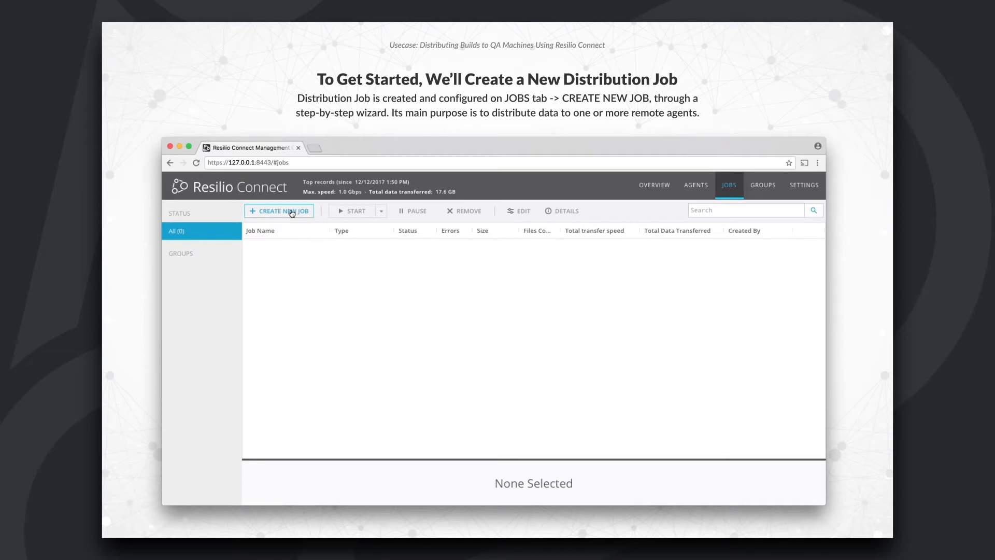
Step: Start a new Distribution job named buildbot
{"action": "left_click", "coordinate": [282, 210]}
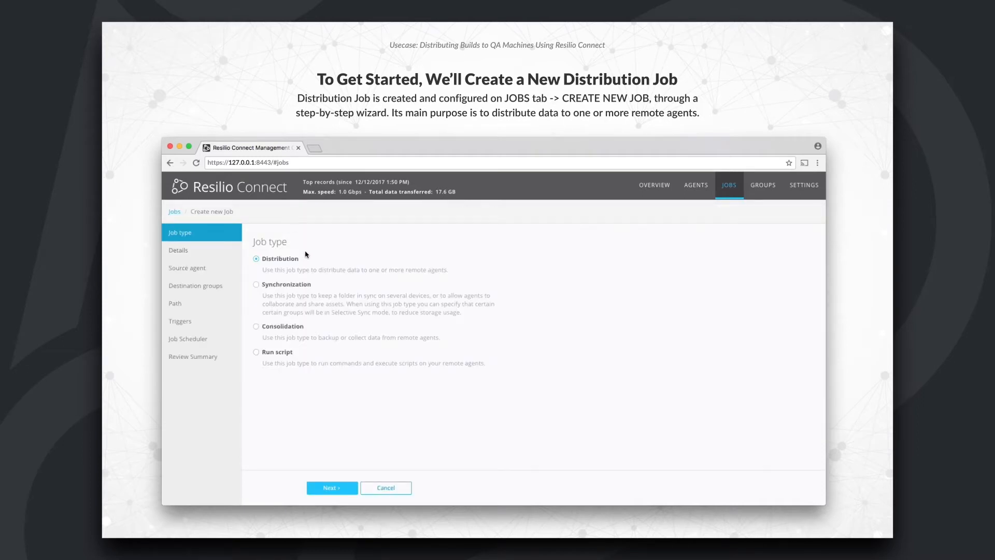
{"action": "mouse_move", "coordinate": [310, 265]}
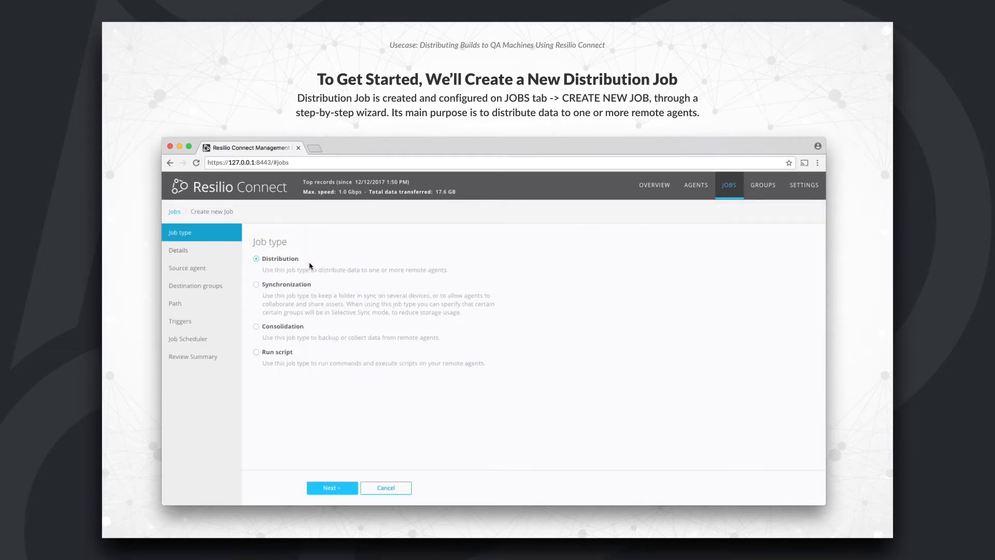
{"action": "left_click", "coordinate": [331, 488]}
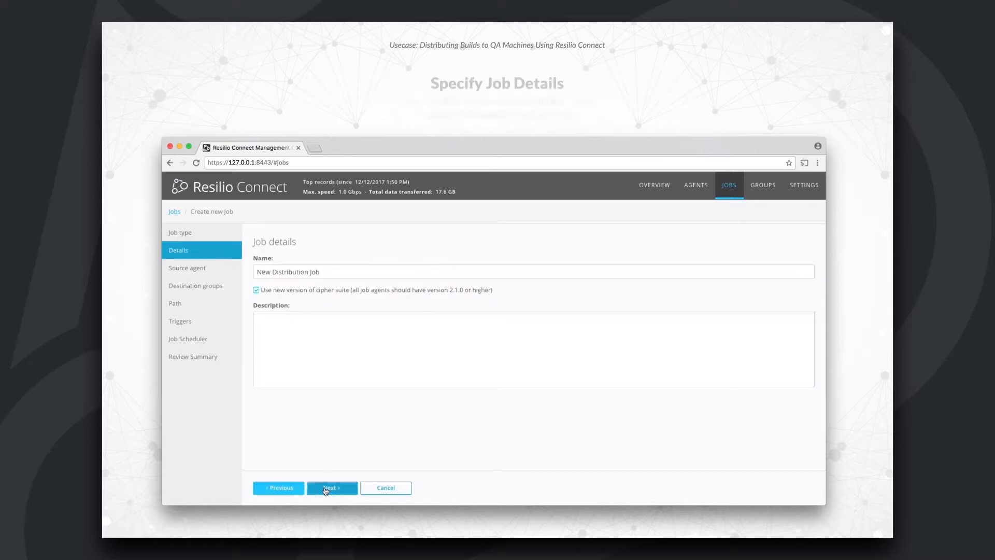
{"action": "left_click", "coordinate": [327, 272]}
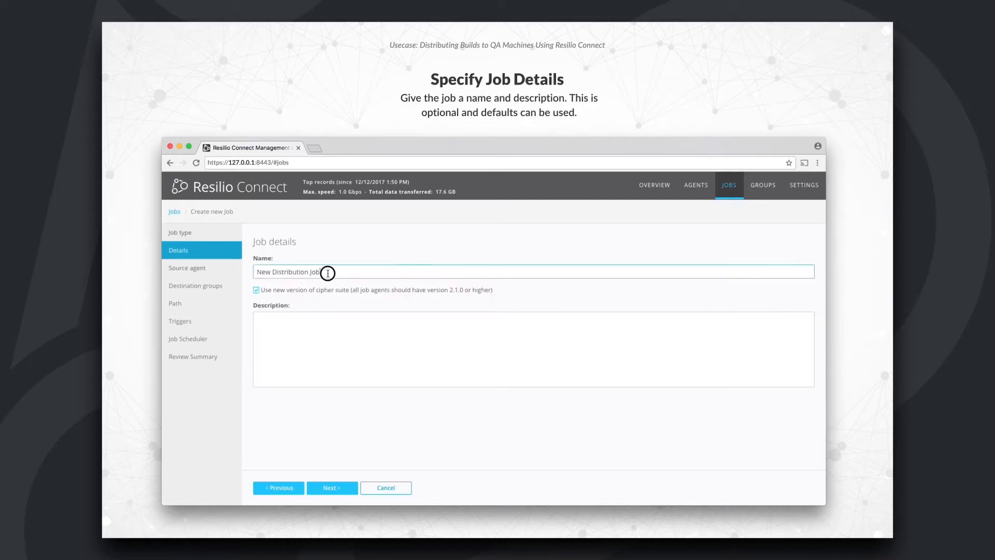
{"action": "type", "text": "buildbot"}
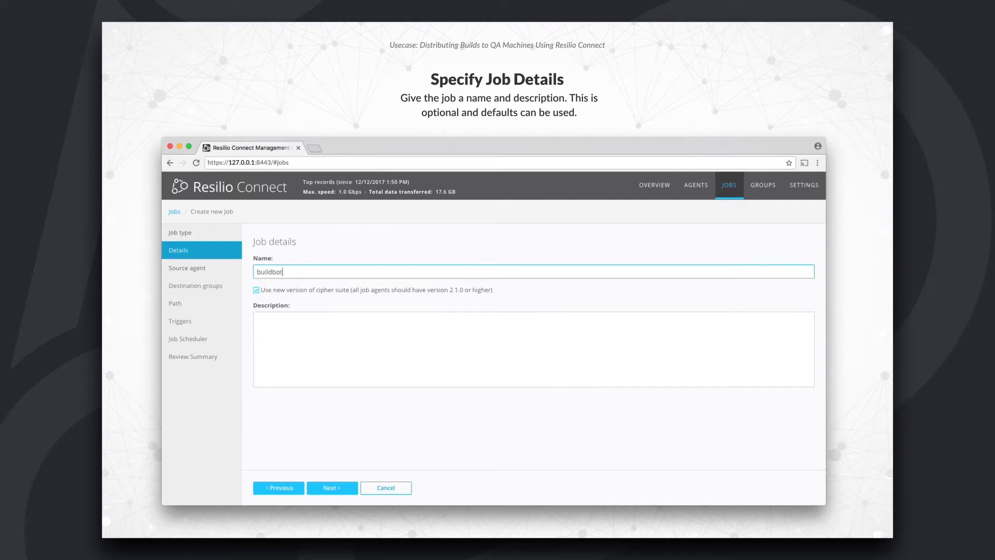
{"action": "mouse_move", "coordinate": [308, 469]}
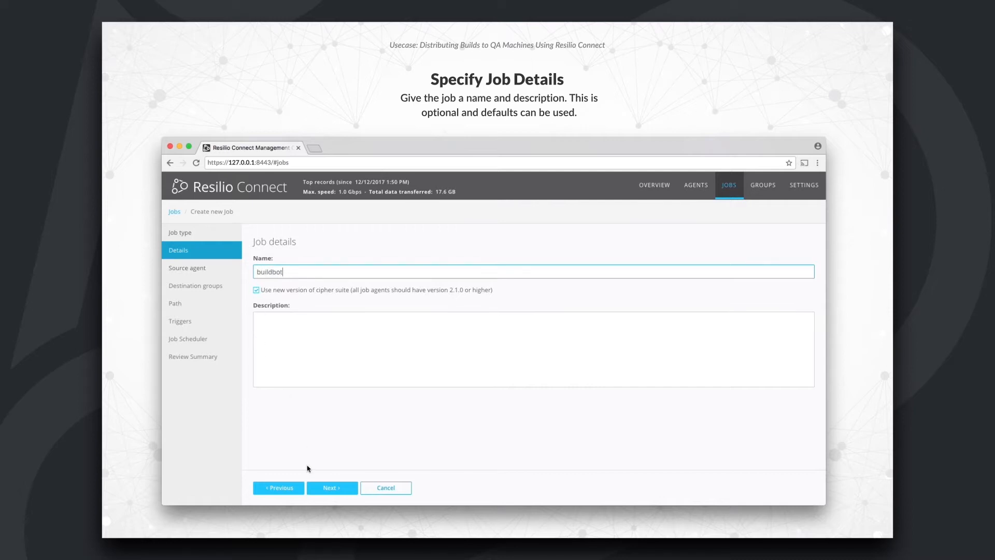
Step: Select 0_QA-station-US as the buildbot job's source agent
{"action": "left_click", "coordinate": [331, 487]}
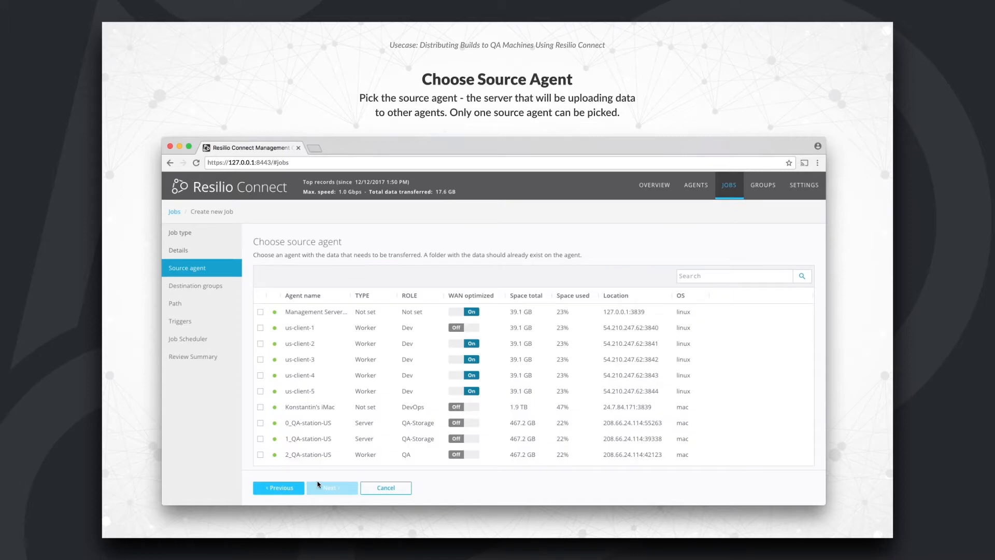
{"action": "left_click", "coordinate": [260, 423]}
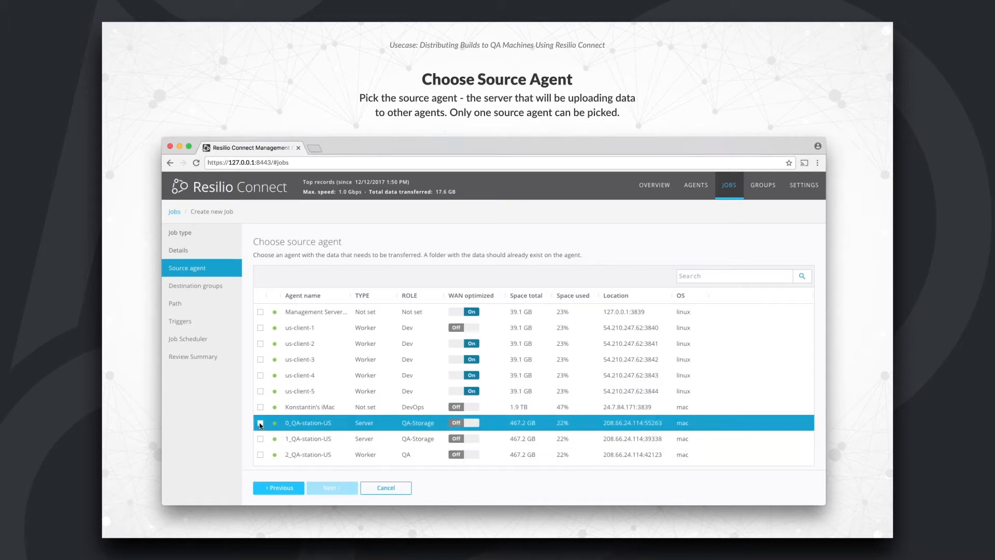
{"action": "left_click", "coordinate": [260, 423]}
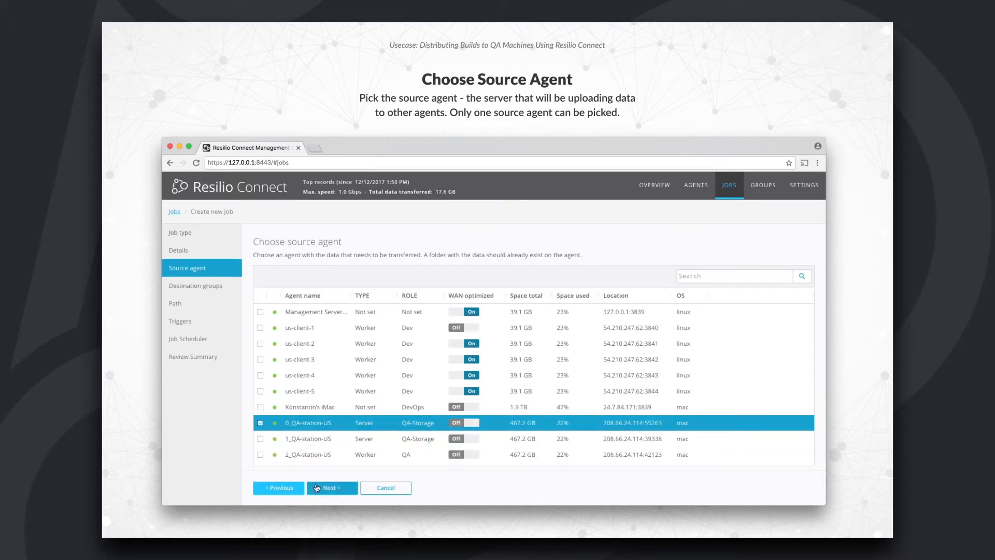
{"action": "left_click", "coordinate": [331, 487]}
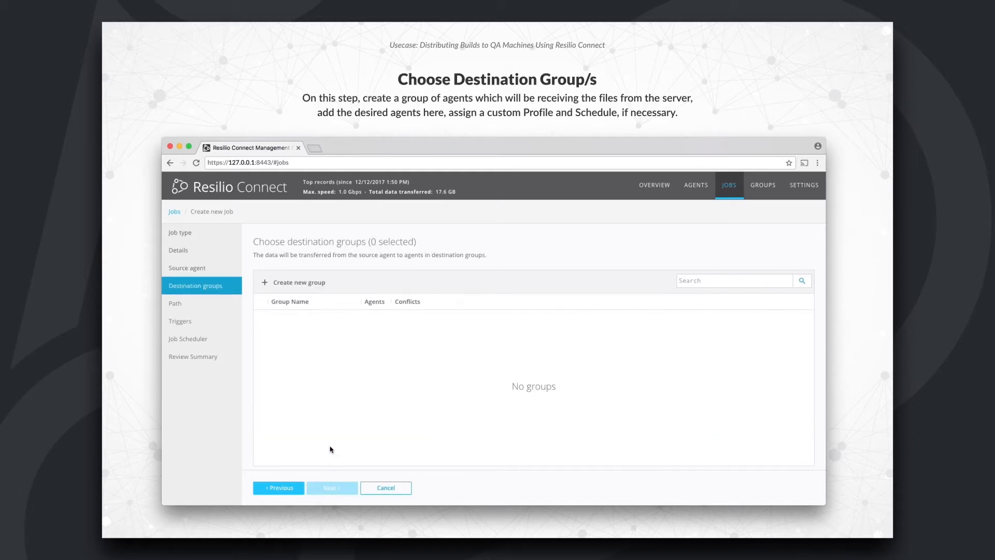
Step: Create destination group buildbot.dst containing the 9 QA station agents found by searching 'QA'
{"action": "left_click", "coordinate": [298, 282]}
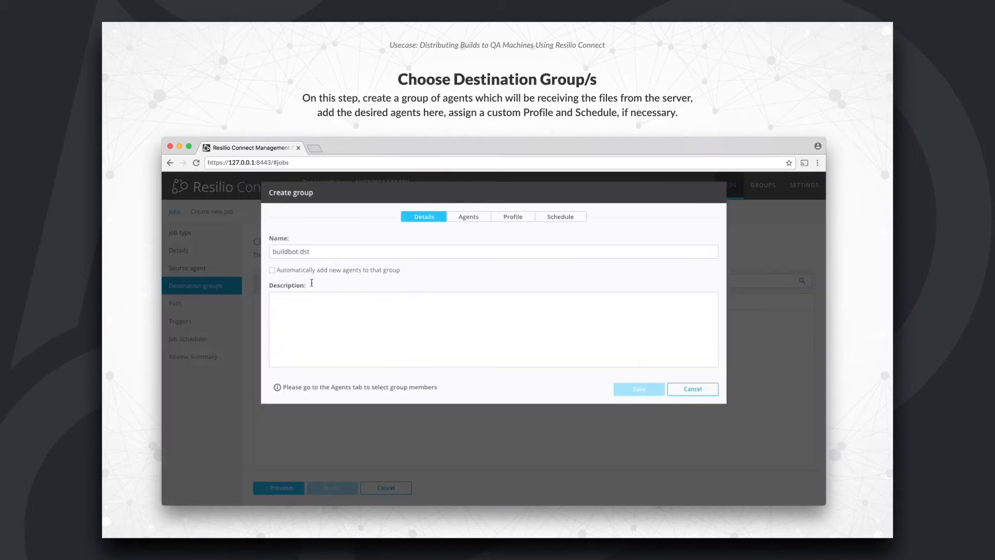
{"action": "left_click", "coordinate": [468, 216]}
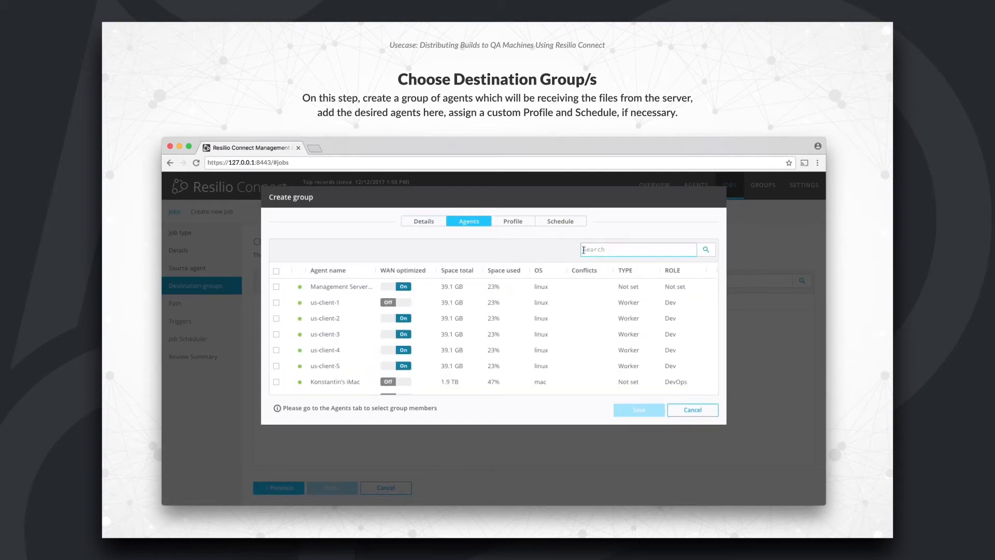
{"action": "type", "text": "QA"}
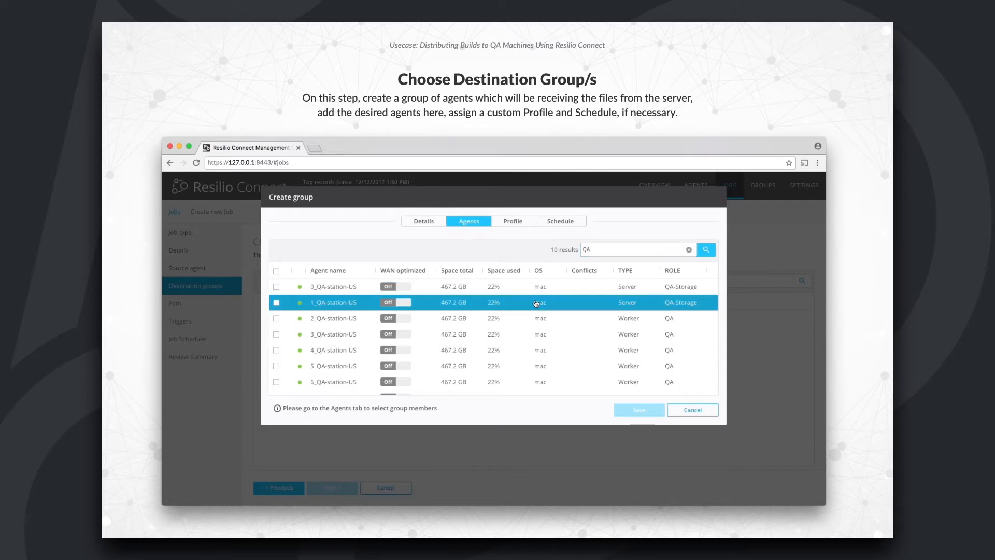
{"action": "scroll", "scroll_direction": "down", "scroll_amount": 3}
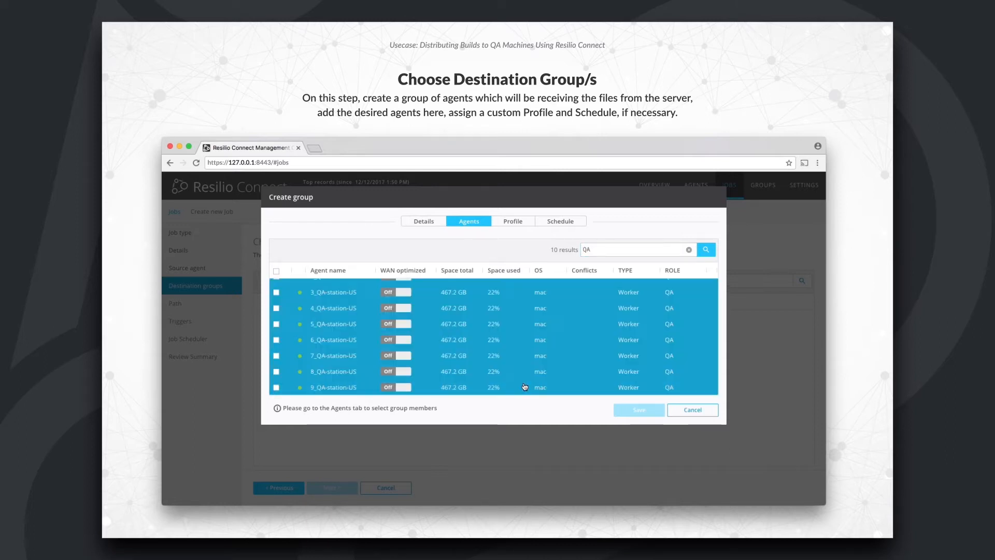
{"action": "left_click", "coordinate": [276, 271]}
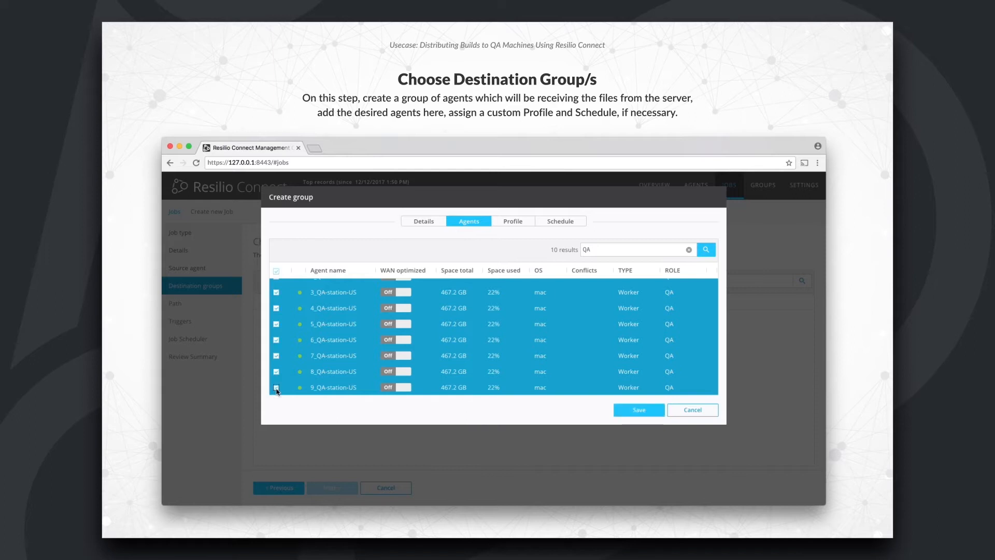
{"action": "left_click", "coordinate": [638, 410]}
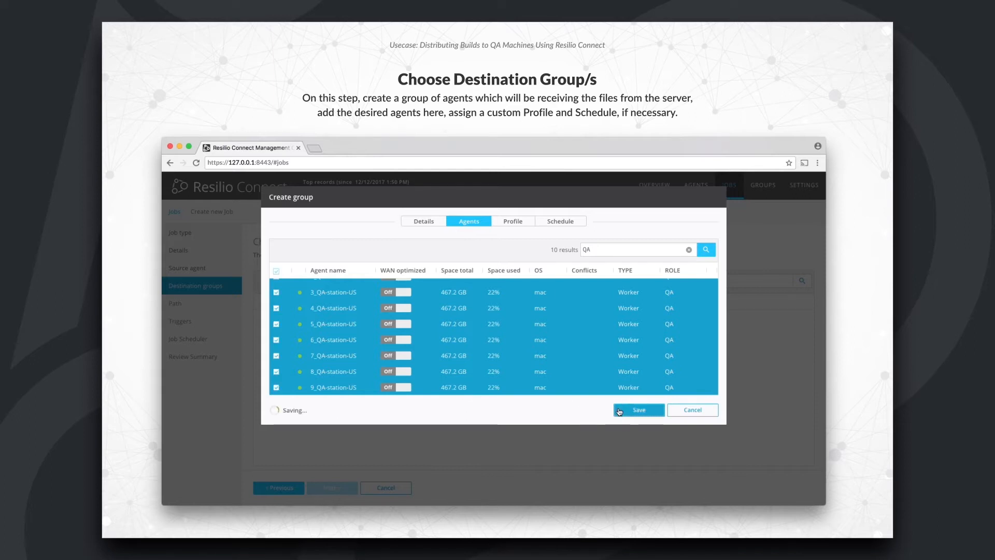
{"action": "left_click", "coordinate": [638, 409]}
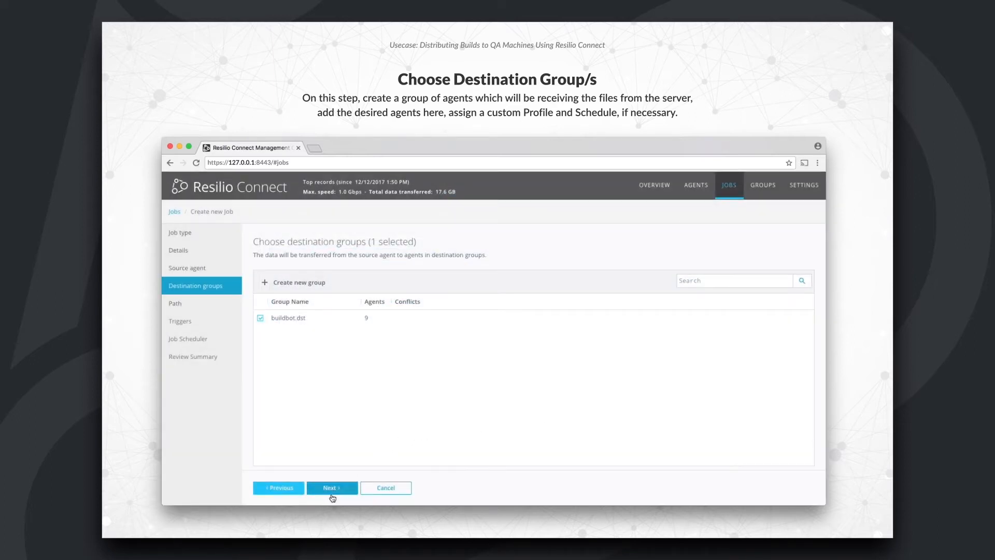
{"action": "left_click", "coordinate": [331, 488]}
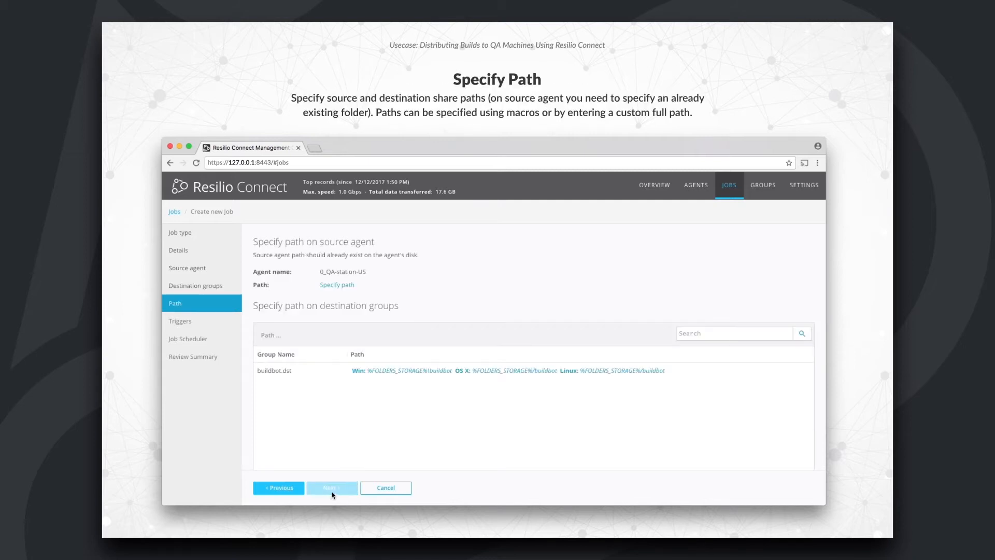
Step: Set source and buildbot.dst paths to %FOLDERS_STORAGE%/buildbot
{"action": "left_click", "coordinate": [337, 285]}
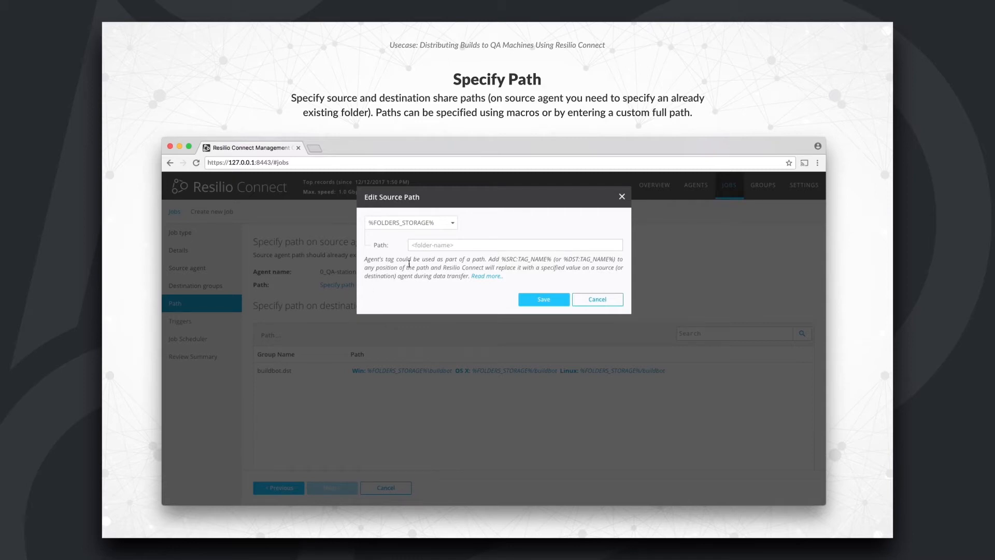
{"action": "type", "text": "bui"}
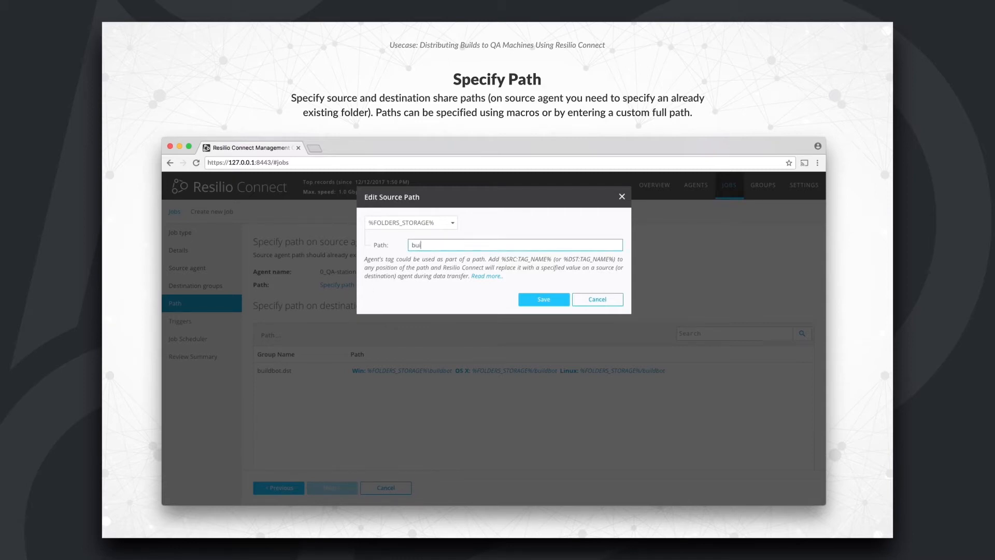
{"action": "type", "text": "ldbot"}
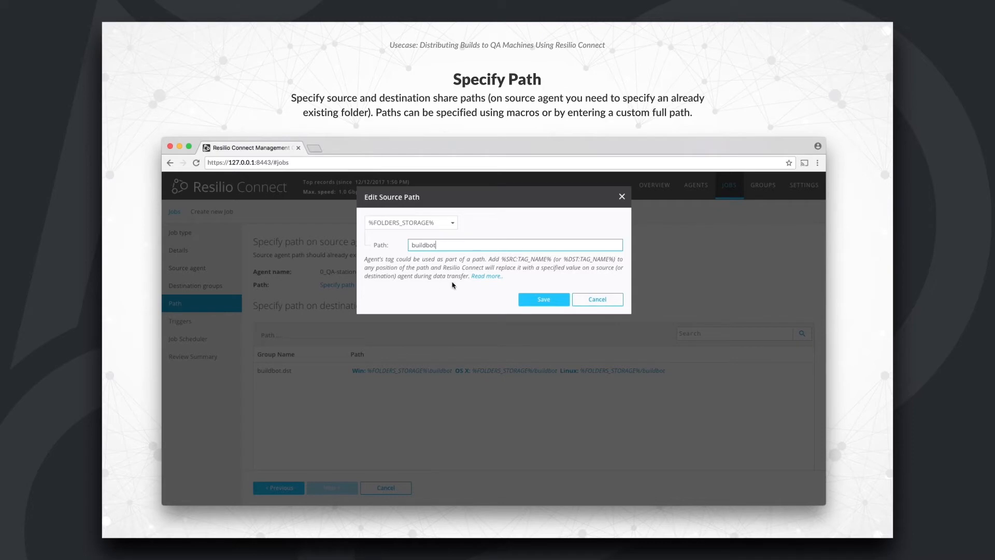
{"action": "left_click", "coordinate": [542, 299]}
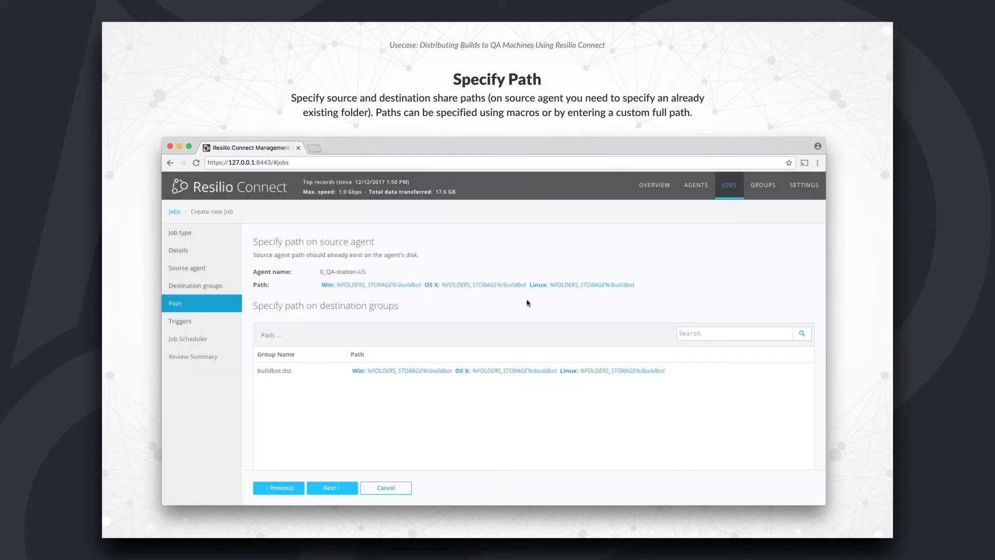
{"action": "left_click", "coordinate": [447, 371]}
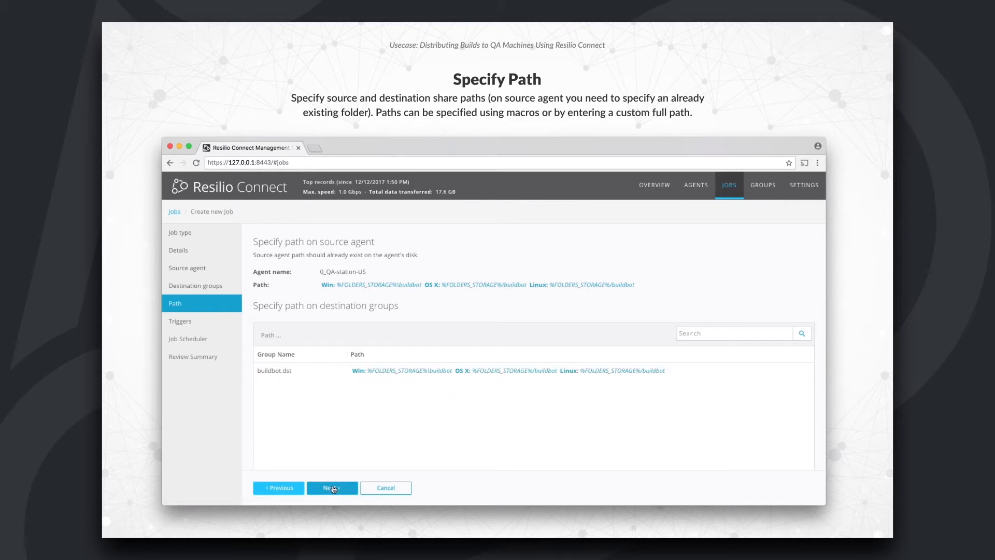
{"action": "left_click", "coordinate": [331, 487]}
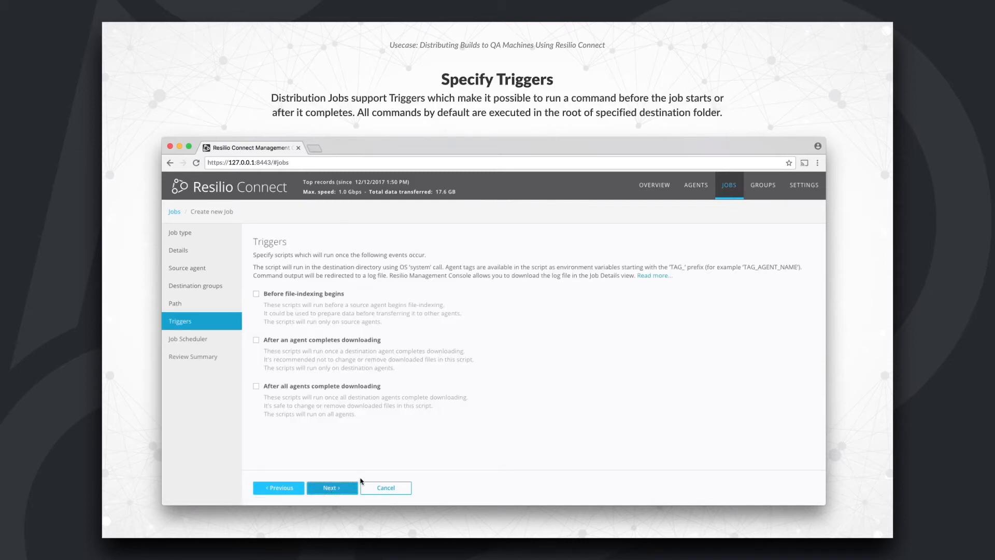
{"action": "mouse_move", "coordinate": [364, 344]}
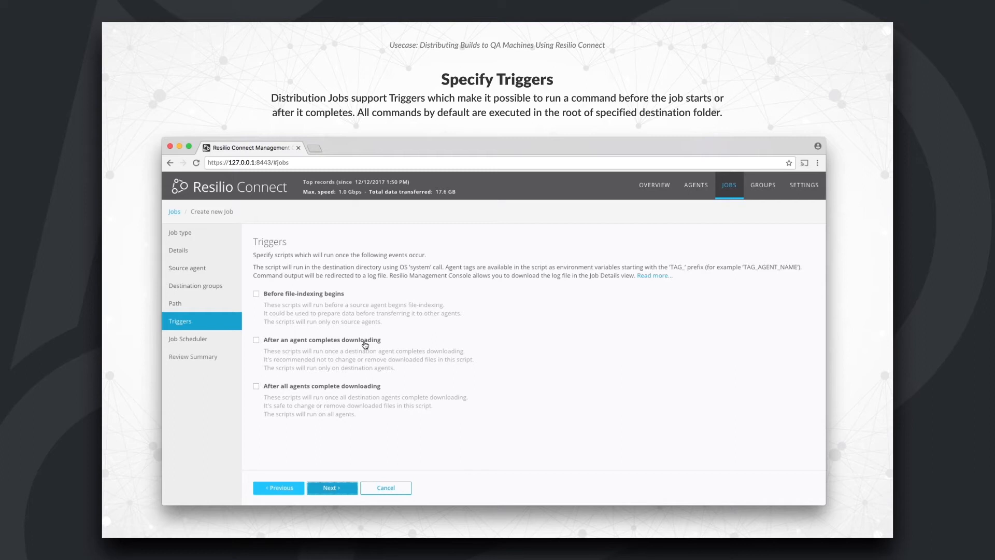
Step: Add an after-download OS X trigger script that unzips recent-buildbot-job.zip
{"action": "left_click", "coordinate": [256, 339]}
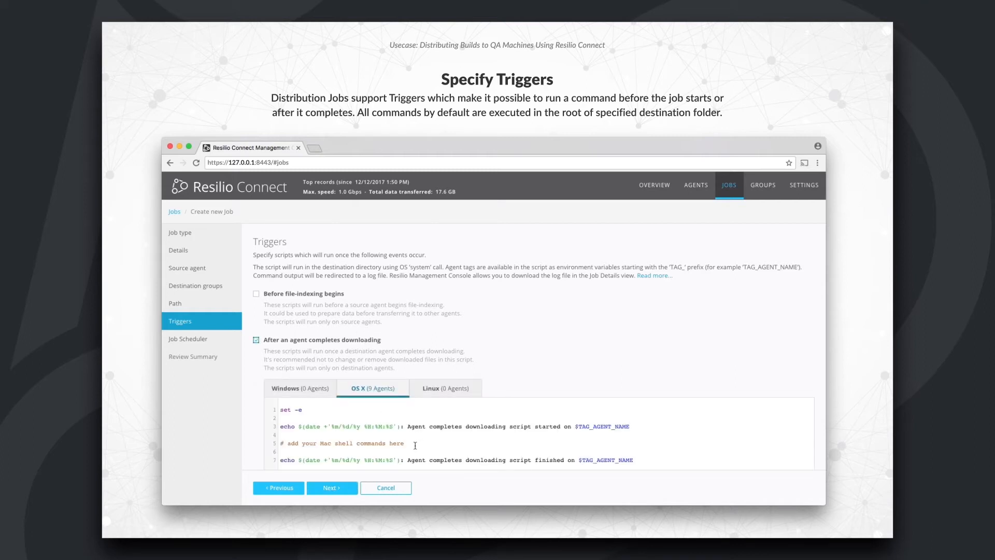
{"action": "triple_click", "coordinate": [343, 443]}
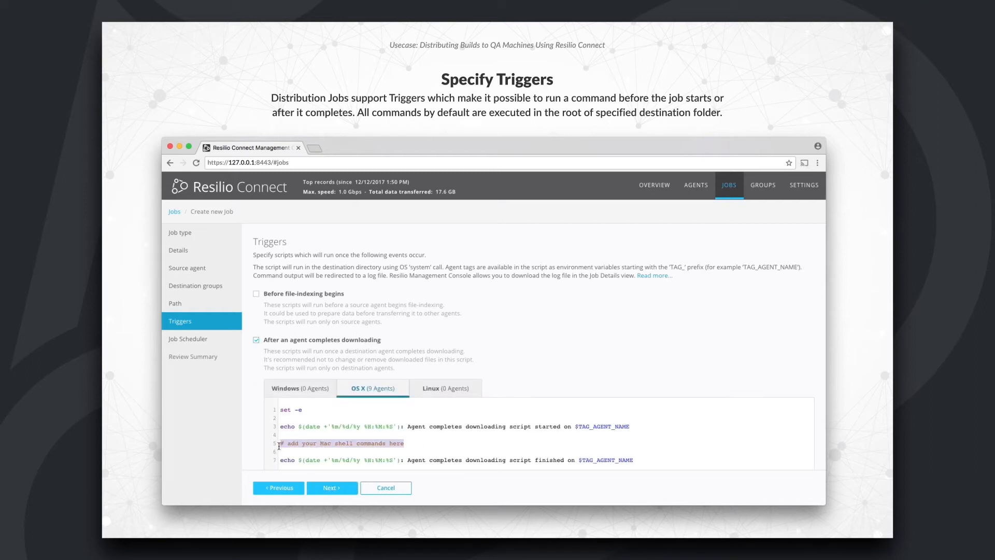
{"action": "type", "text": "unzip"}
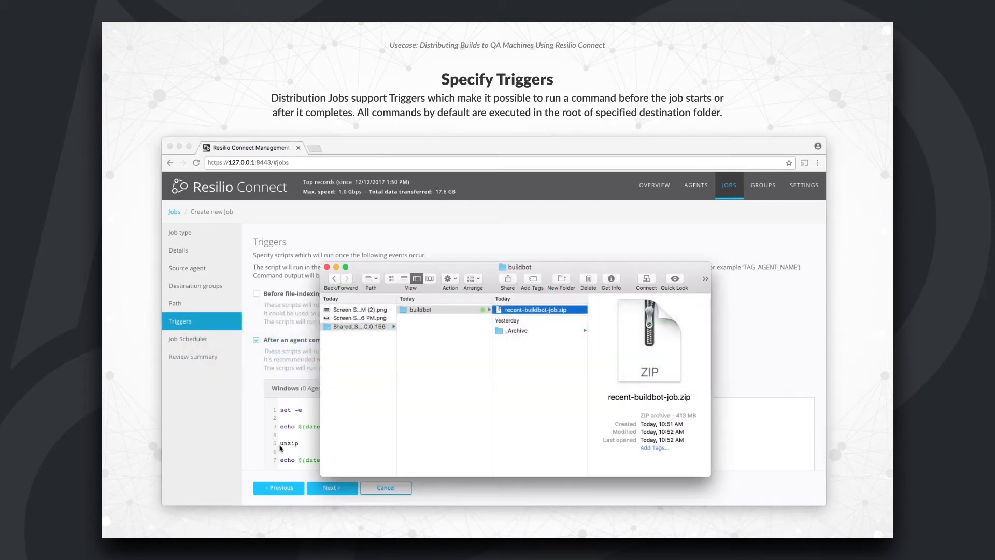
{"action": "mouse_move", "coordinate": [517, 314]}
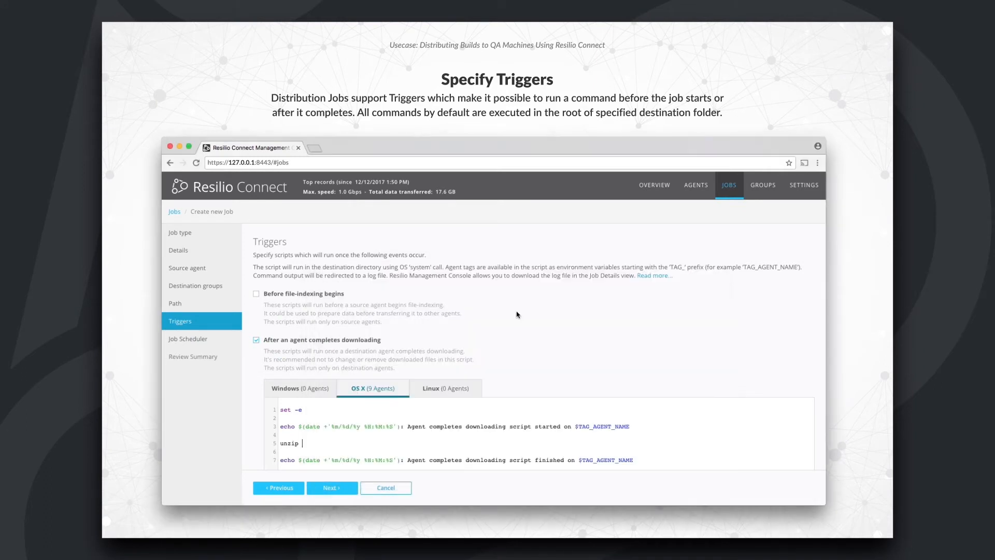
{"action": "mouse_move", "coordinate": [323, 444]}
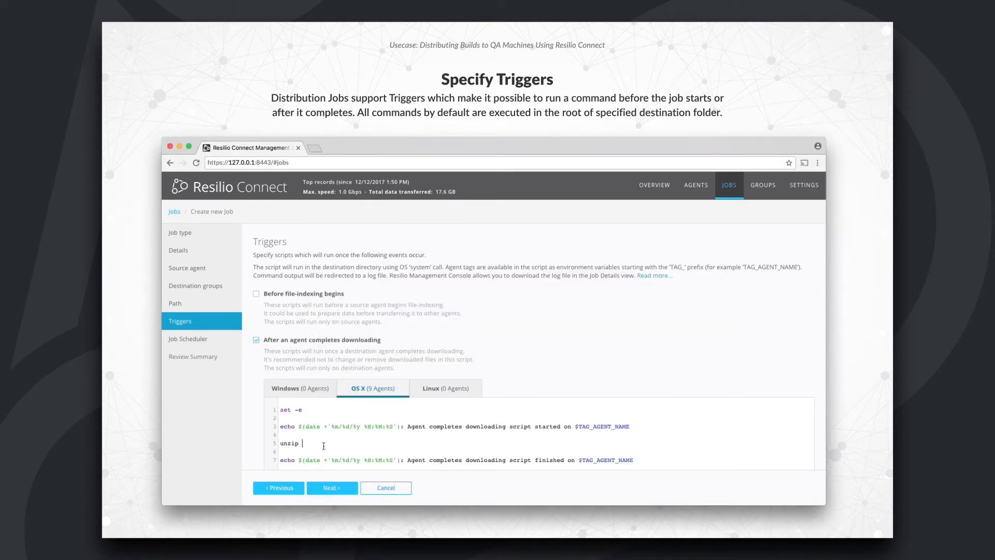
{"action": "left_click", "coordinate": [332, 487]}
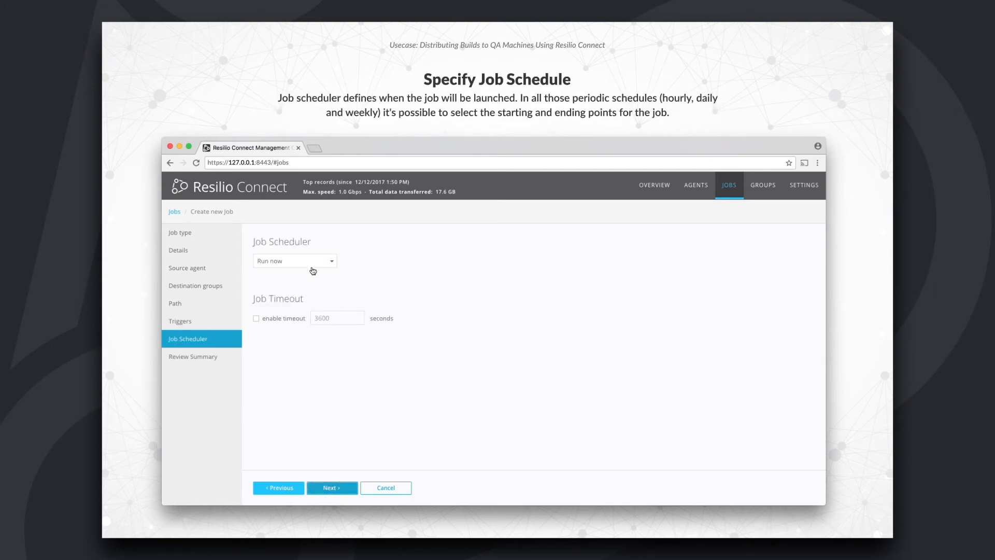
Step: Schedule the buildbot job to repeat weekly on Sunday at 3:00 AM
{"action": "left_click", "coordinate": [293, 261]}
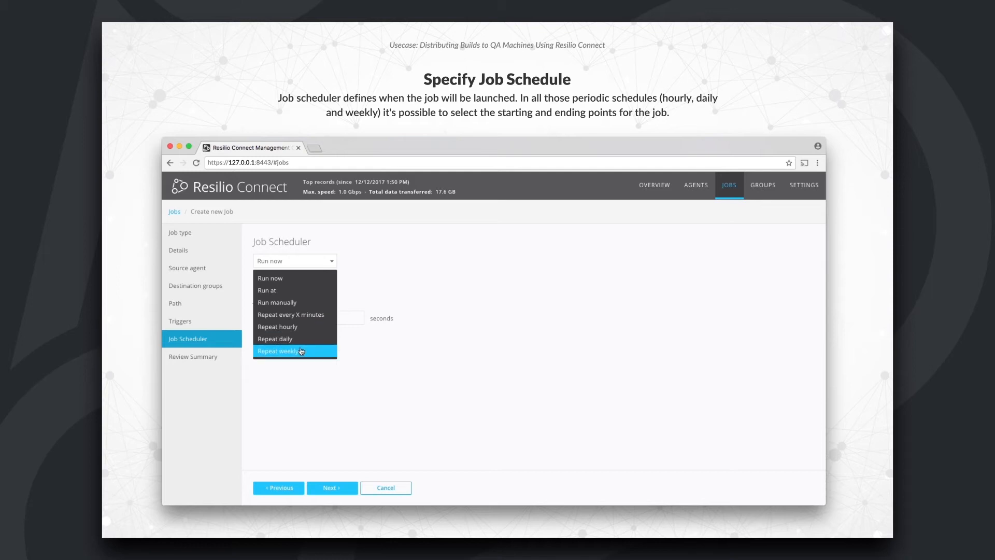
{"action": "left_click", "coordinate": [294, 351]}
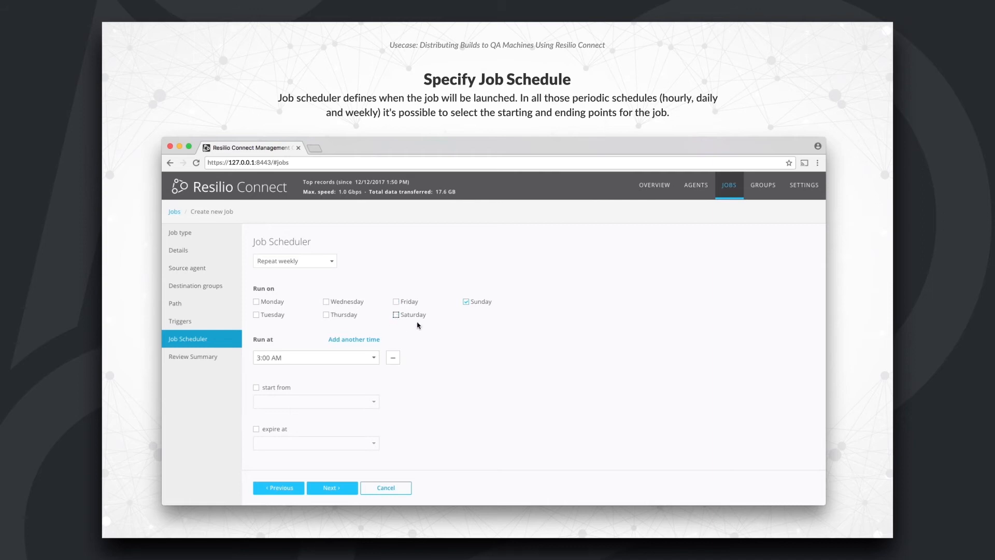
{"action": "mouse_move", "coordinate": [343, 454]}
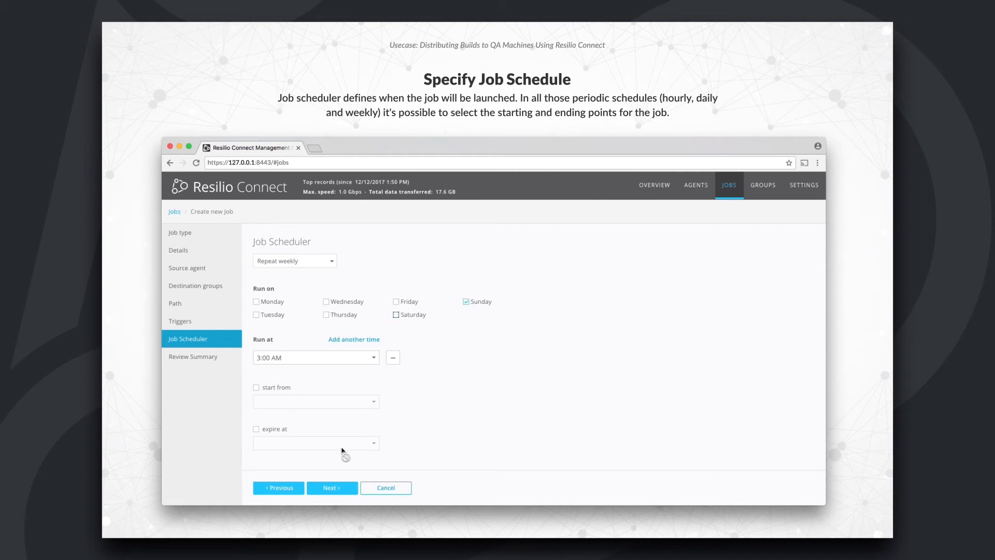
{"action": "left_click", "coordinate": [331, 487]}
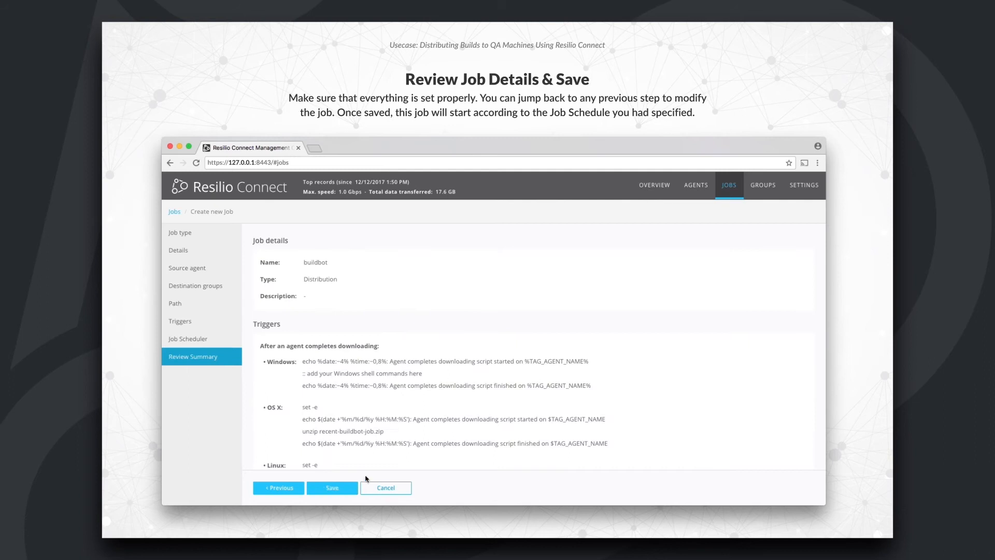
Step: Review the buildbot job summary and save the job
{"action": "scroll", "scroll_direction": "down", "scroll_amount": 3}
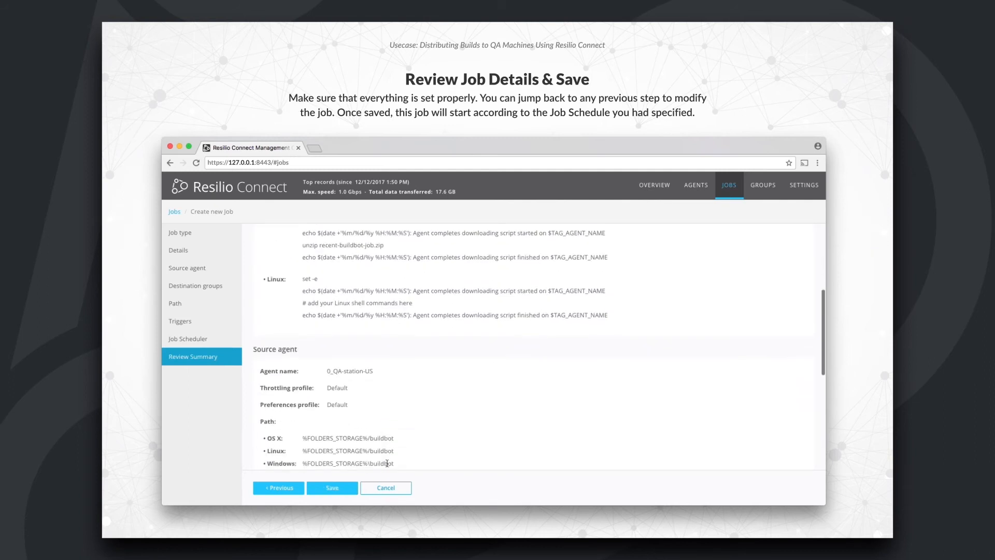
{"action": "scroll", "scroll_direction": "down", "scroll_amount": 3}
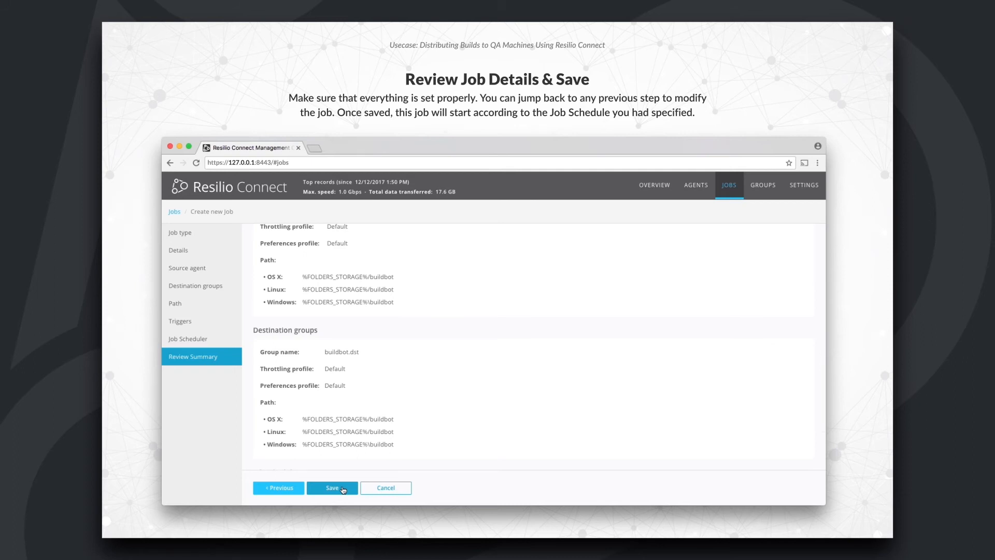
{"action": "left_click", "coordinate": [331, 487]}
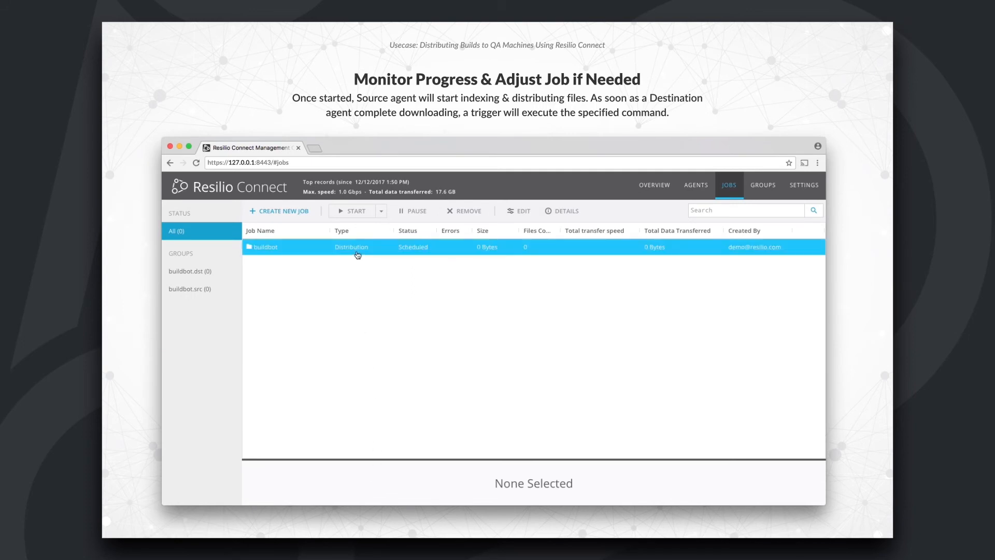
Step: Start the buildbot job and monitor the QA agents' download progress
{"action": "left_click", "coordinate": [351, 247]}
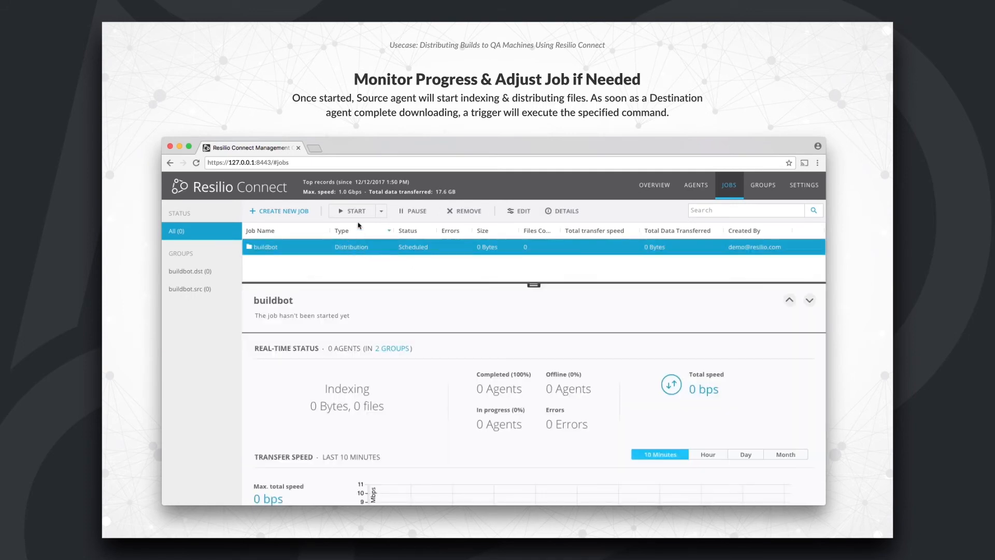
{"action": "left_click", "coordinate": [353, 211]}
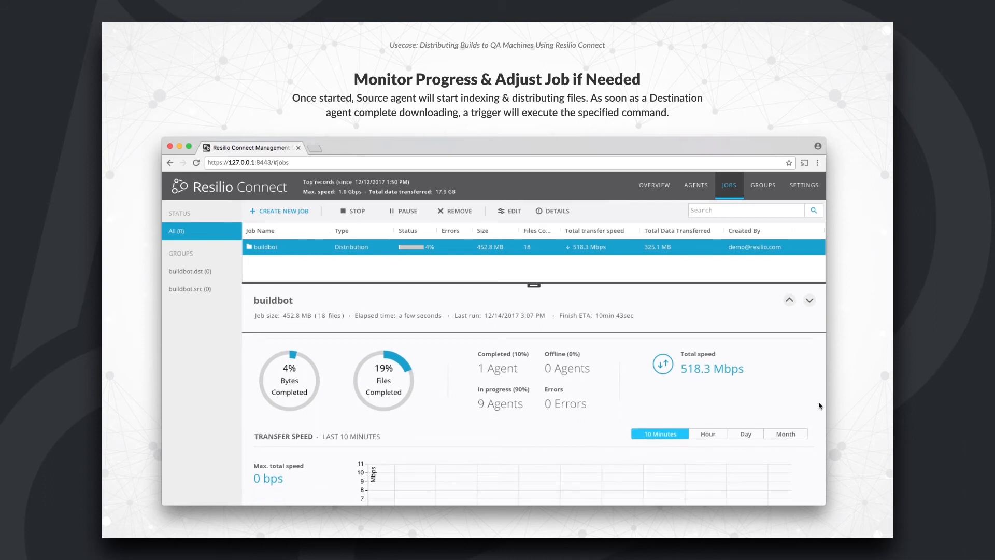
{"action": "scroll", "scroll_direction": "down", "scroll_amount": 3}
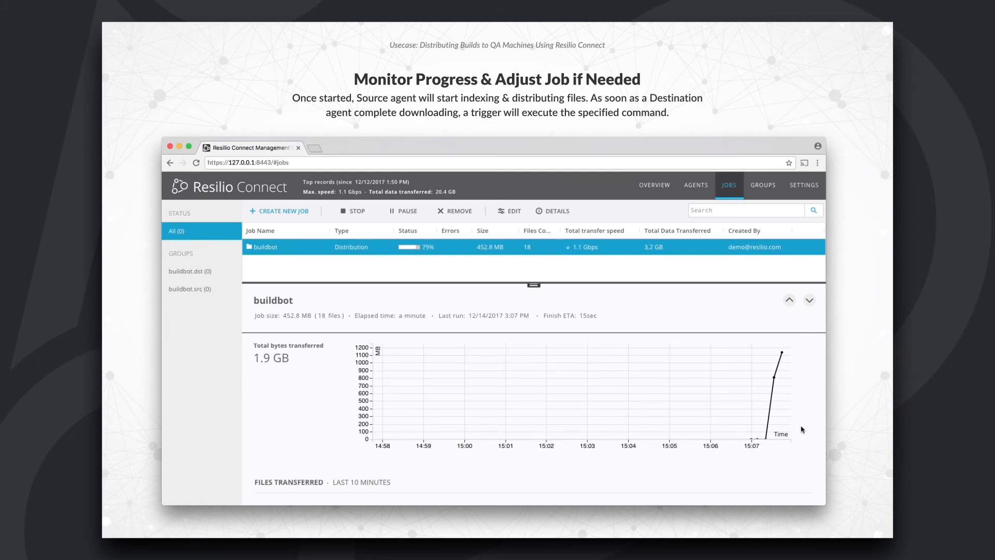
{"action": "scroll", "scroll_direction": "down", "scroll_amount": 3}
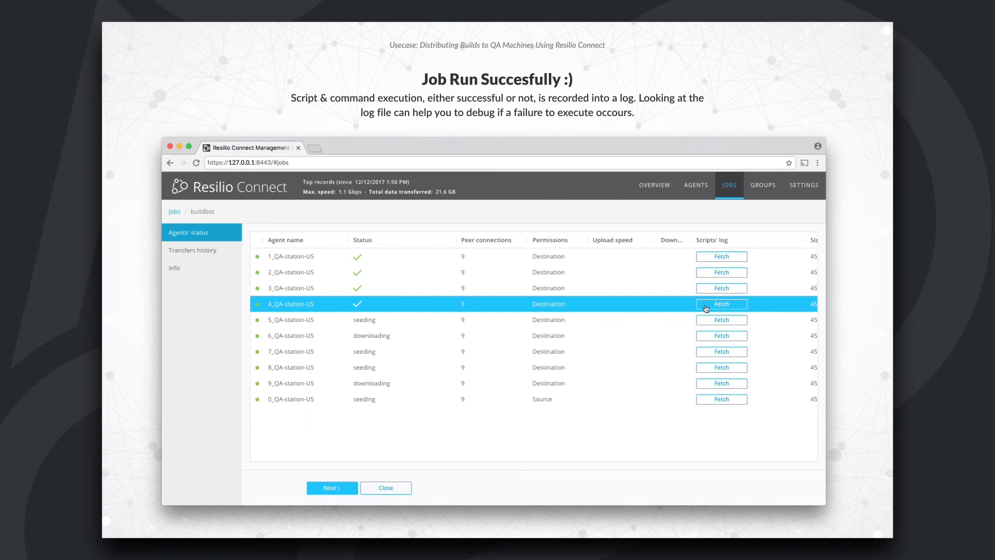
Step: Fetch and download 4_QA-station-US's scripts' log, then open the log archive
{"action": "left_click", "coordinate": [721, 304]}
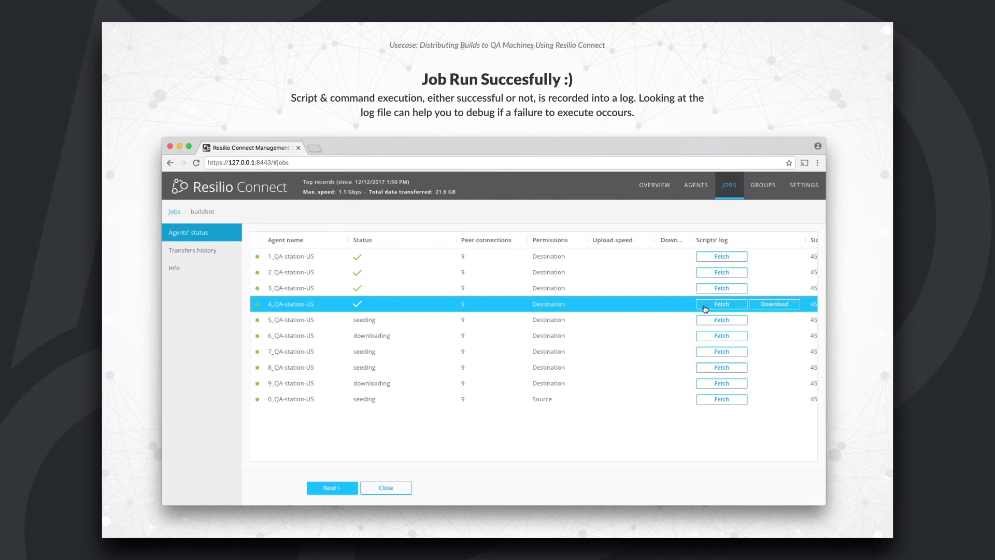
{"action": "left_click", "coordinate": [774, 304]}
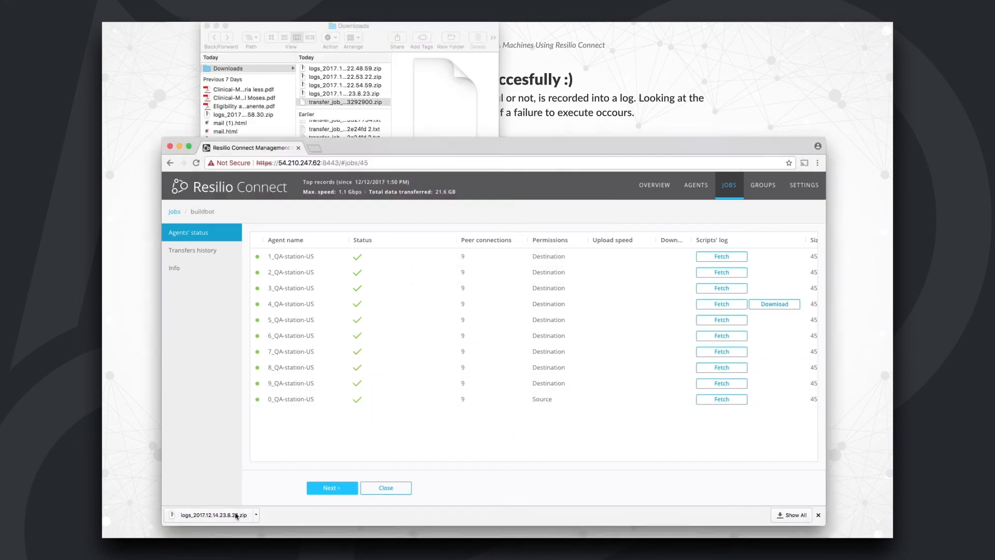
{"action": "left_click", "coordinate": [344, 114]}
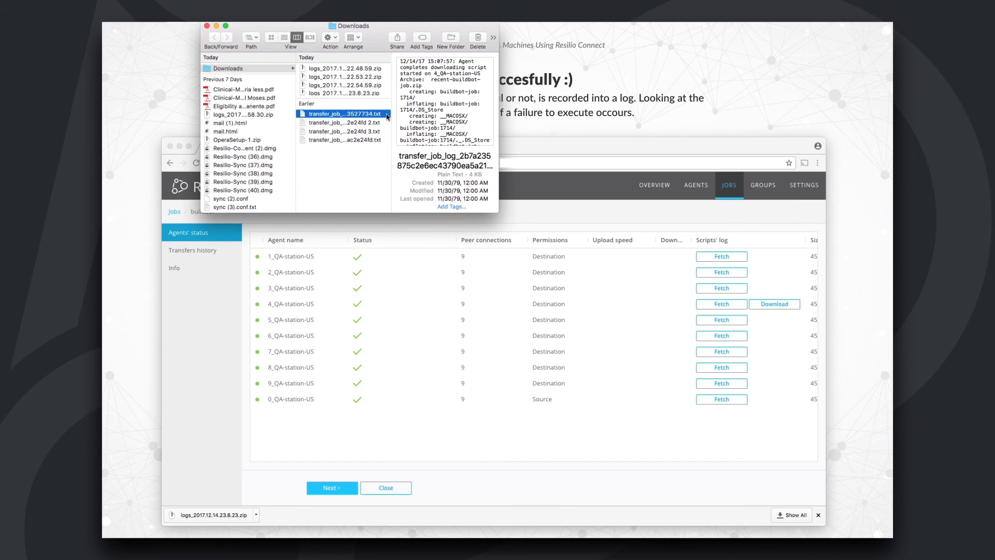